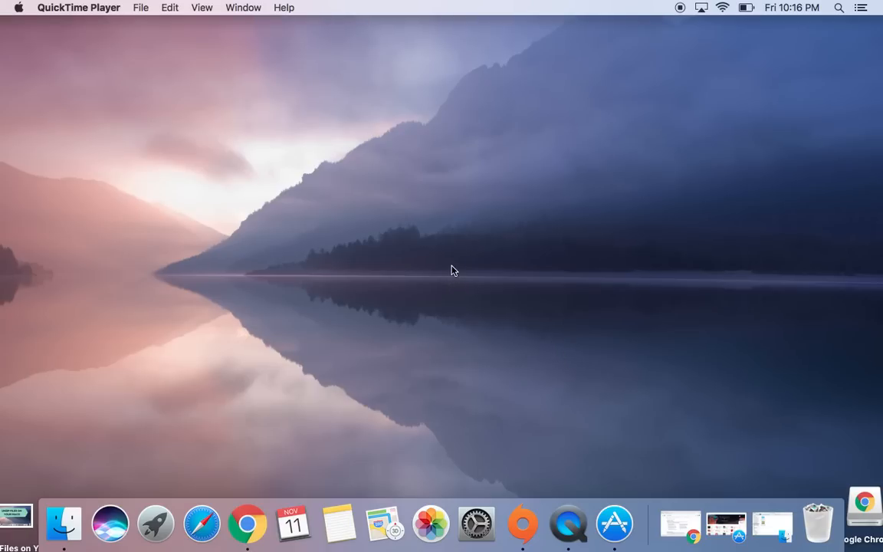
pyautogui.moveTo(317, 255)
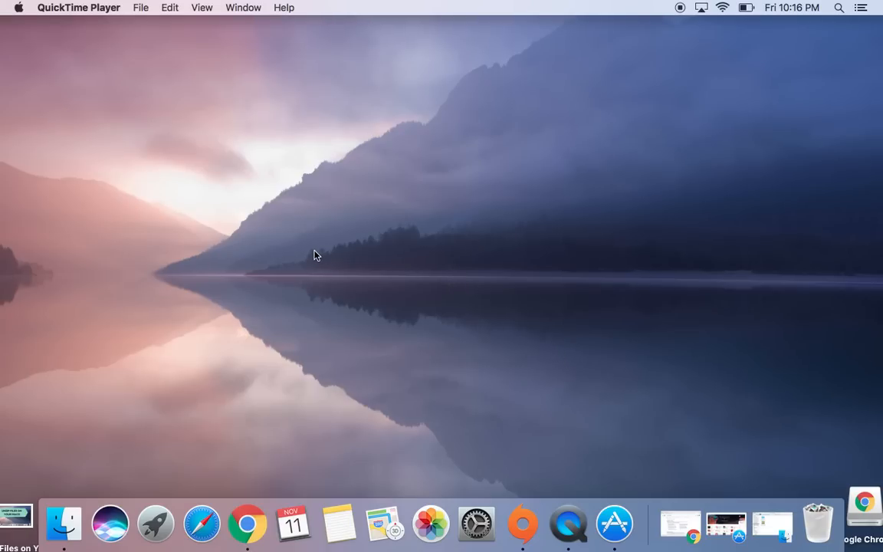
pyautogui.moveTo(233, 46)
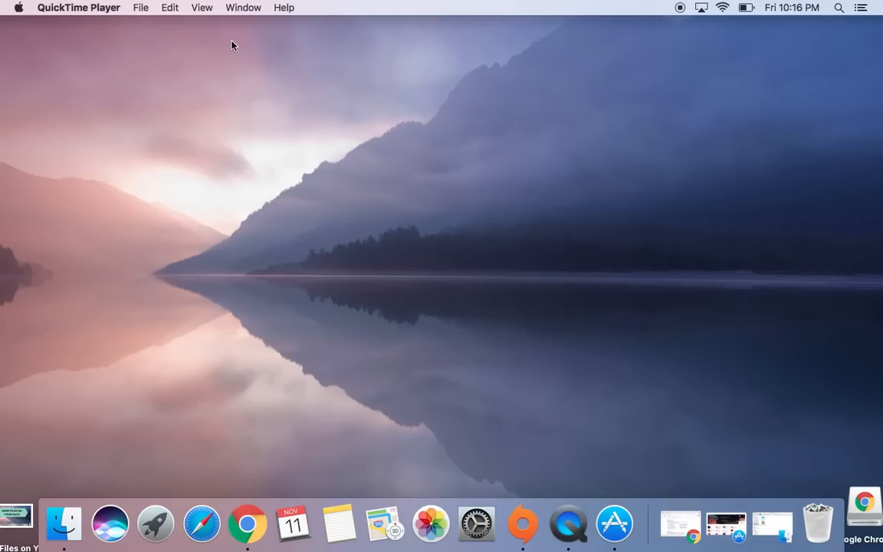
pyautogui.moveTo(292, 100)
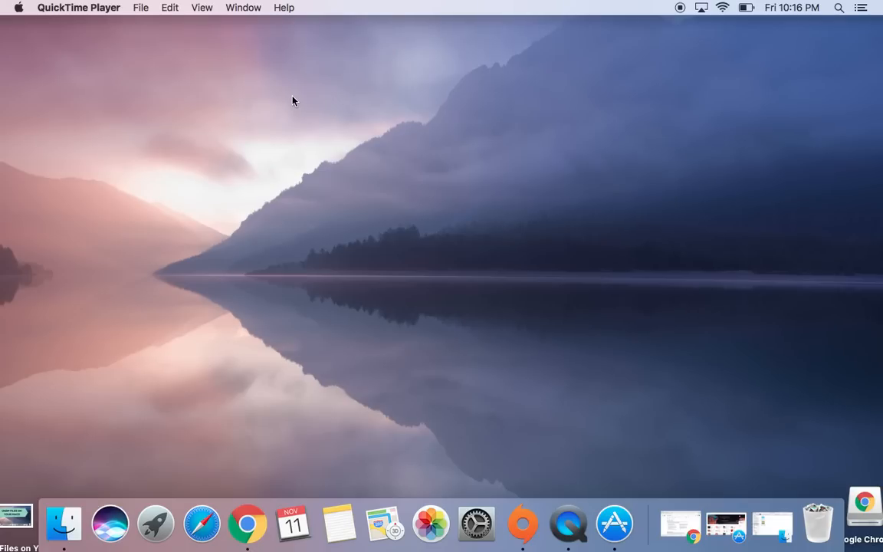
pyautogui.moveTo(391, 199)
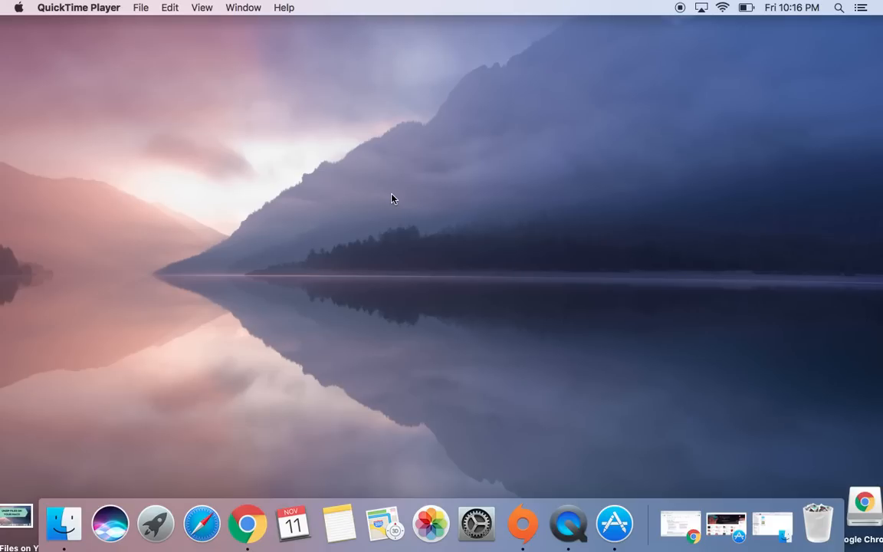
pyautogui.moveTo(622, 393)
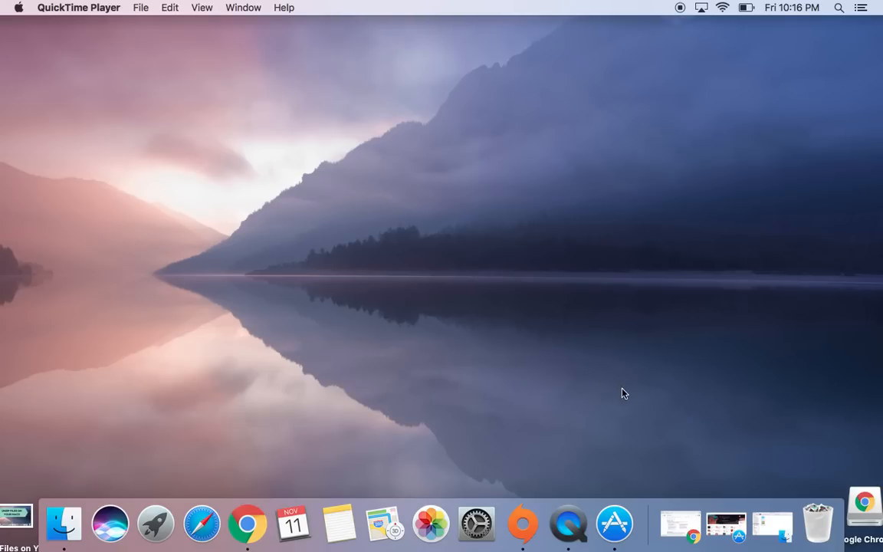
pyautogui.moveTo(578, 192)
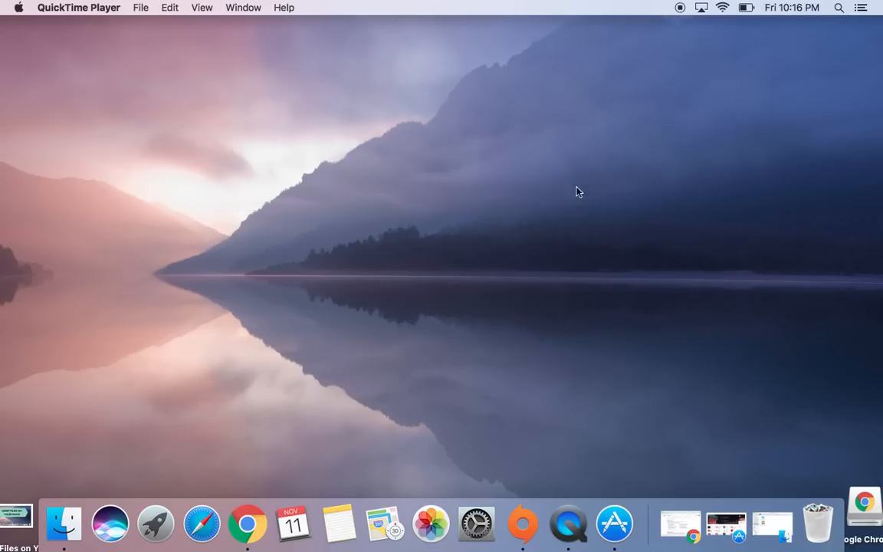
pyautogui.moveTo(772, 525)
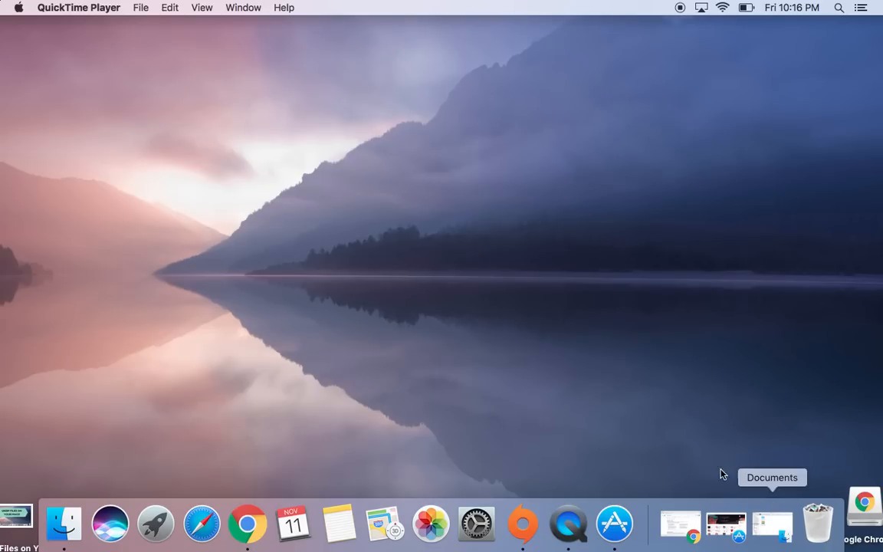
pyautogui.moveTo(680, 525)
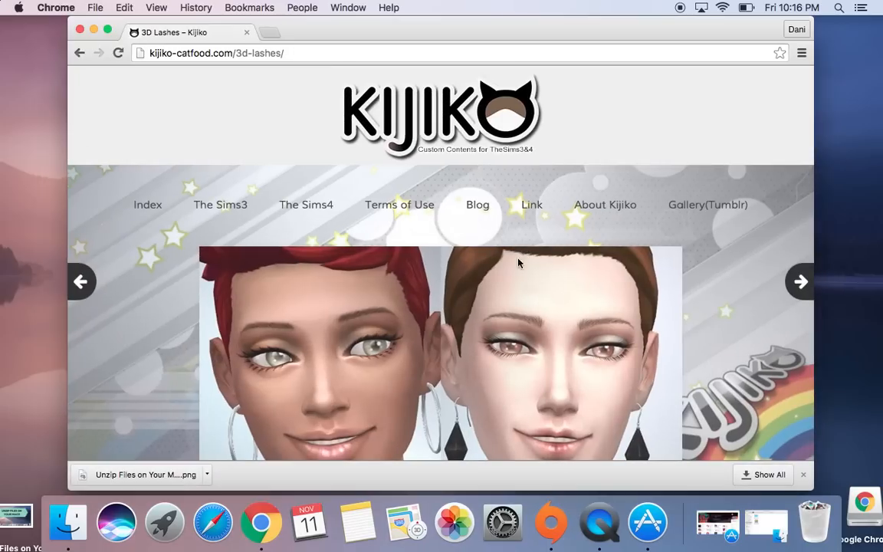
# Step: Download the [Kijiko]eyelash_Male file from further down the Kijiko 3D Lashes page
pyautogui.scroll(-3)
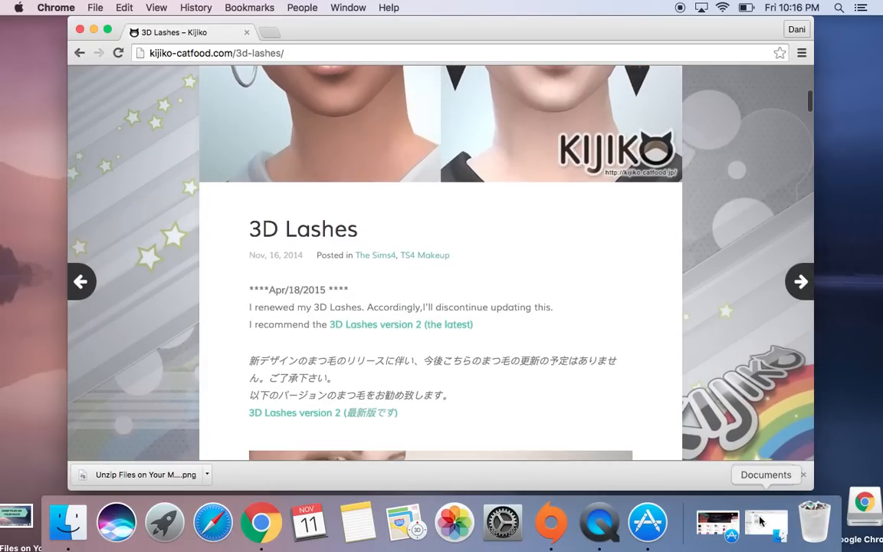
pyautogui.scroll(-3)
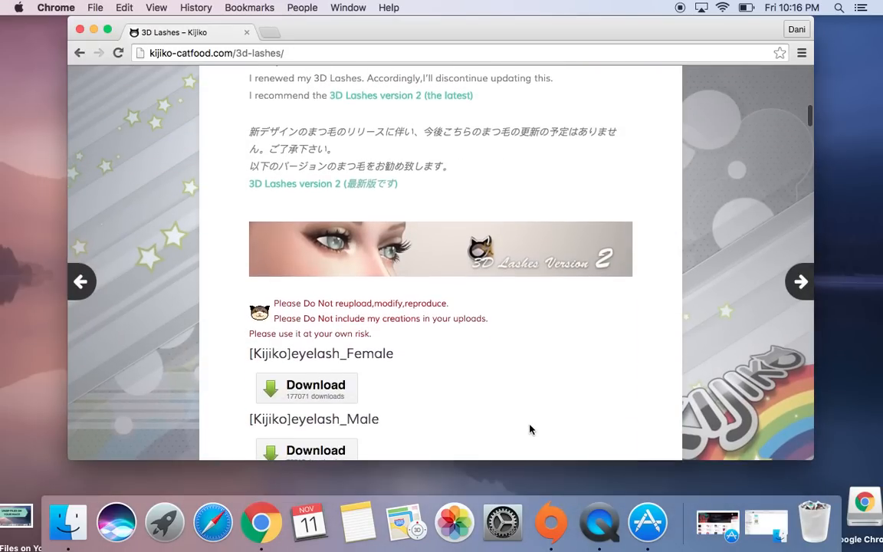
pyautogui.scroll(-3)
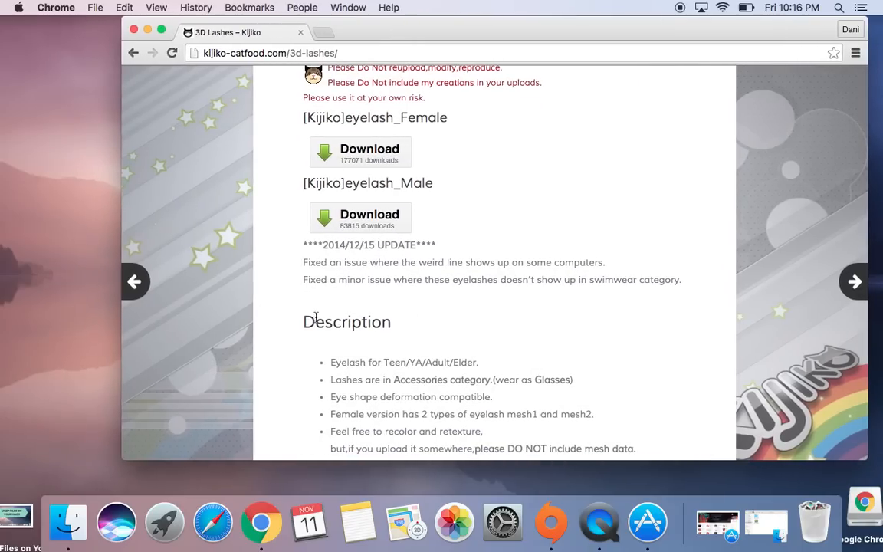
pyautogui.click(360, 217)
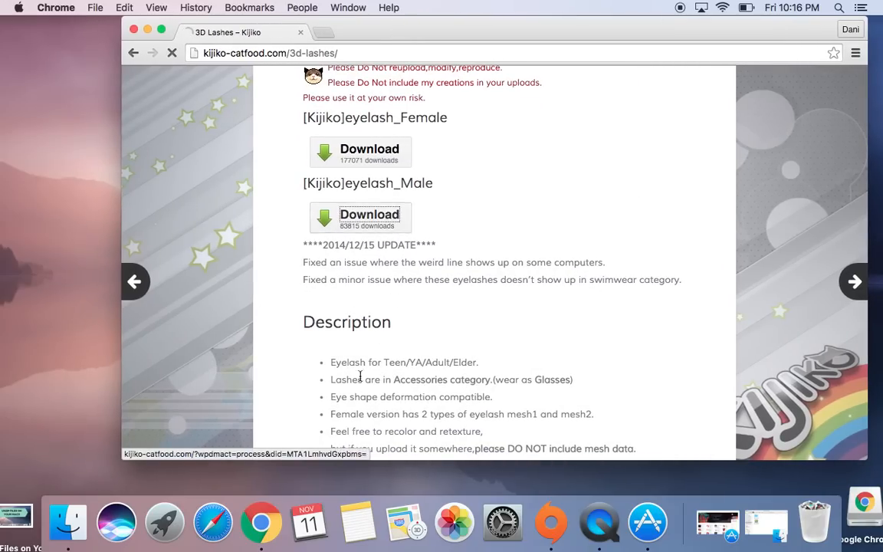
pyautogui.click(360, 217)
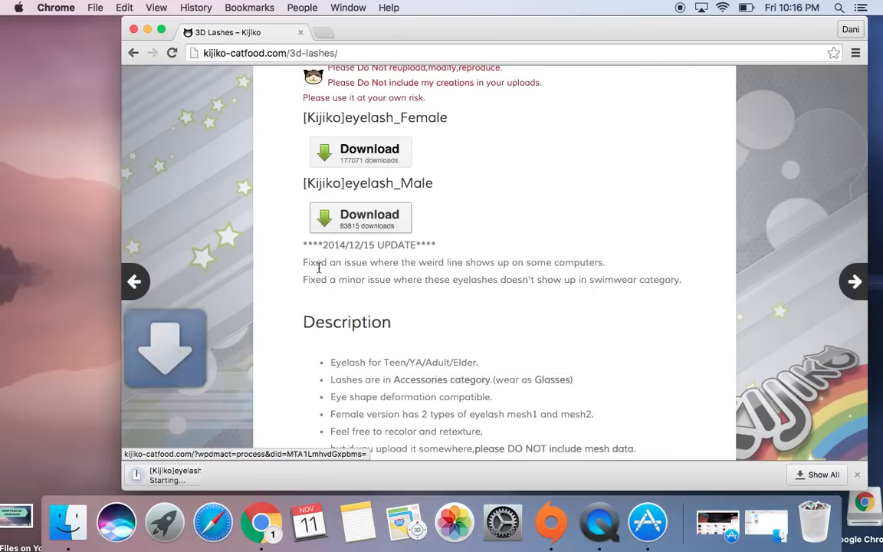
pyautogui.click(361, 218)
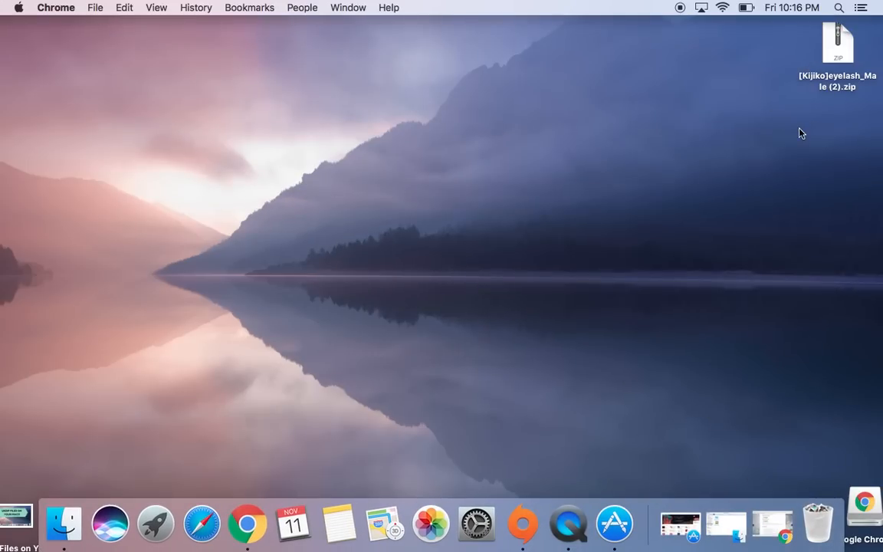
# Step: Drag the [Kijiko]eyelash_Male (2).zip icon from the top-right to the desktop's upper left
pyautogui.moveTo(837, 42); pyautogui.dragTo(293, 131)
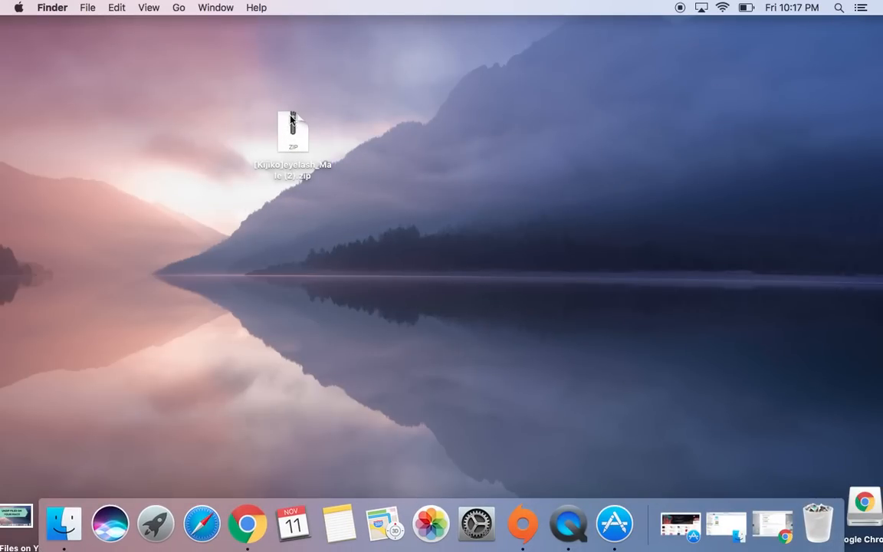
pyautogui.moveTo(292, 130); pyautogui.dragTo(166, 122)
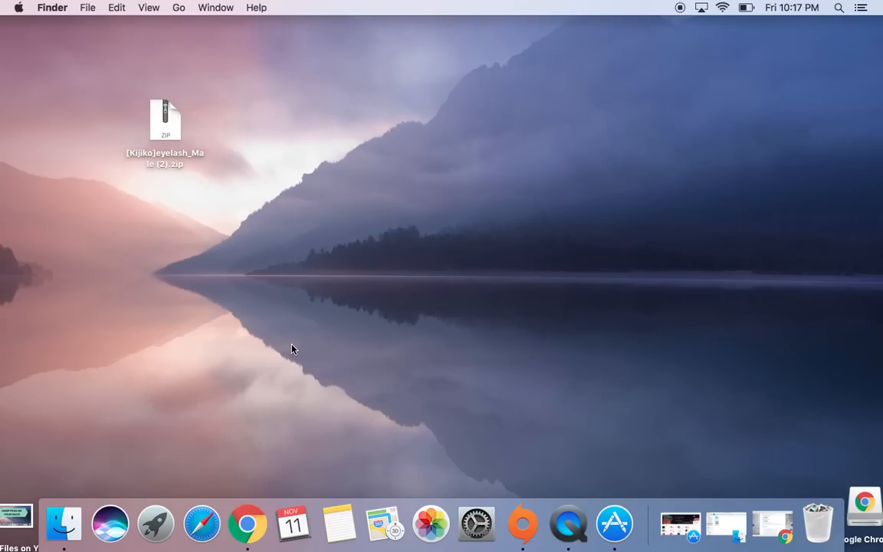
pyautogui.moveTo(205, 361)
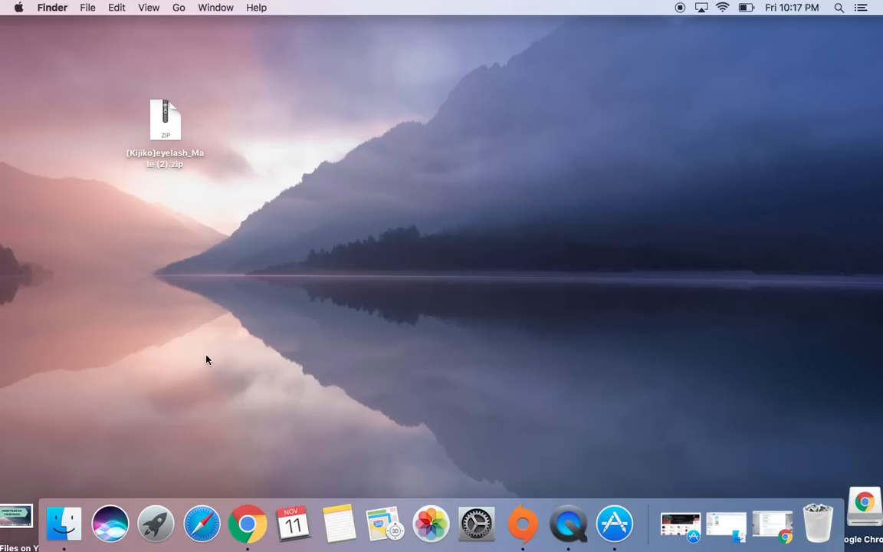
pyautogui.moveTo(680, 525)
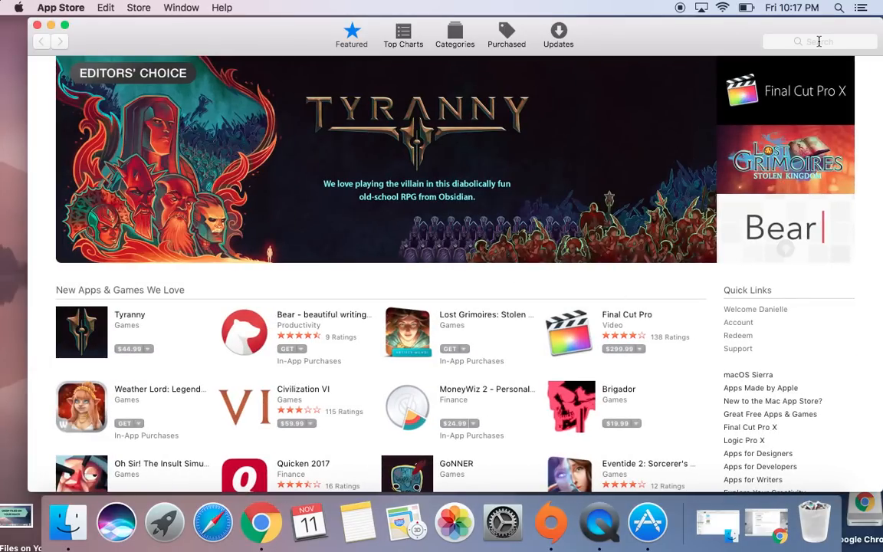
# Step: Search the App Store for 'zip'
pyautogui.write('zip')
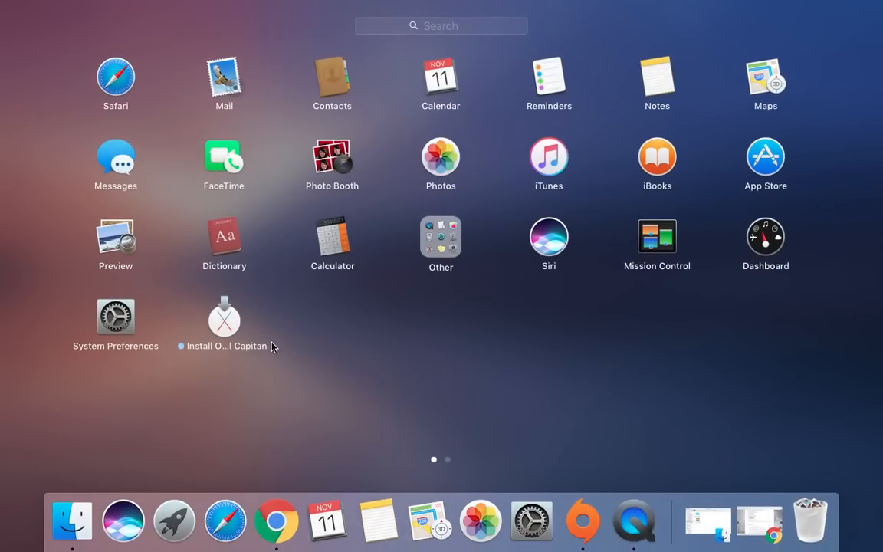
# Step: Launch Extractor from Launchpad and bring up its window from the Dock
pyautogui.hscroll(3)
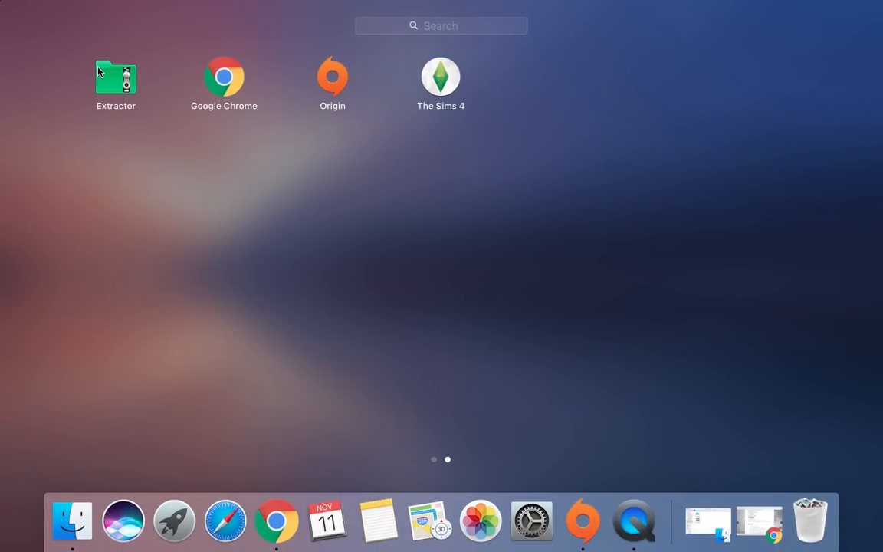
pyautogui.click(116, 77)
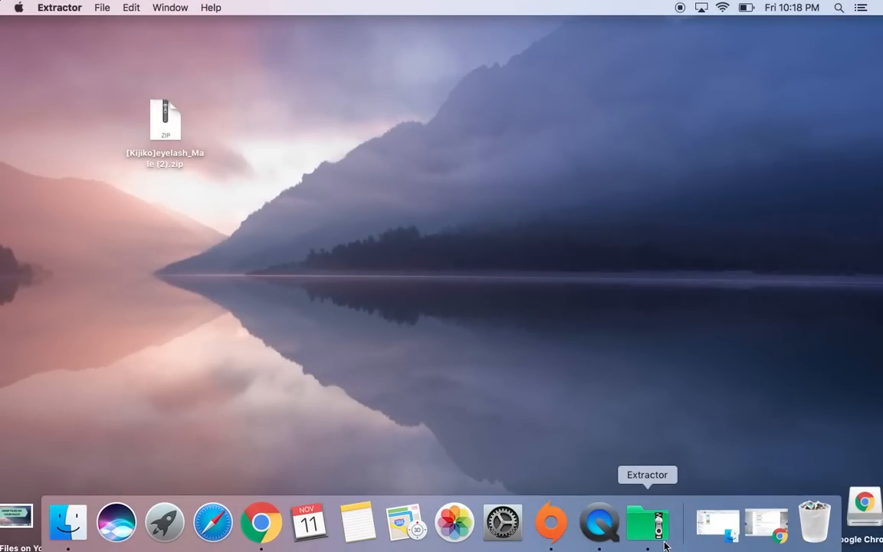
pyautogui.click(648, 523)
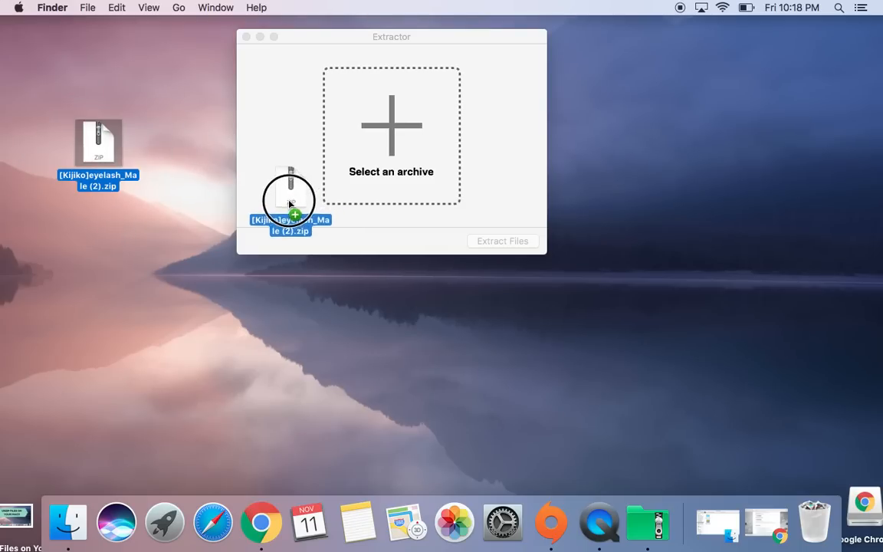
# Step: Extract the eyelash zip dropped onto Extractor and dismiss the completion notification
pyautogui.moveTo(290, 201); pyautogui.dragTo(391, 123)
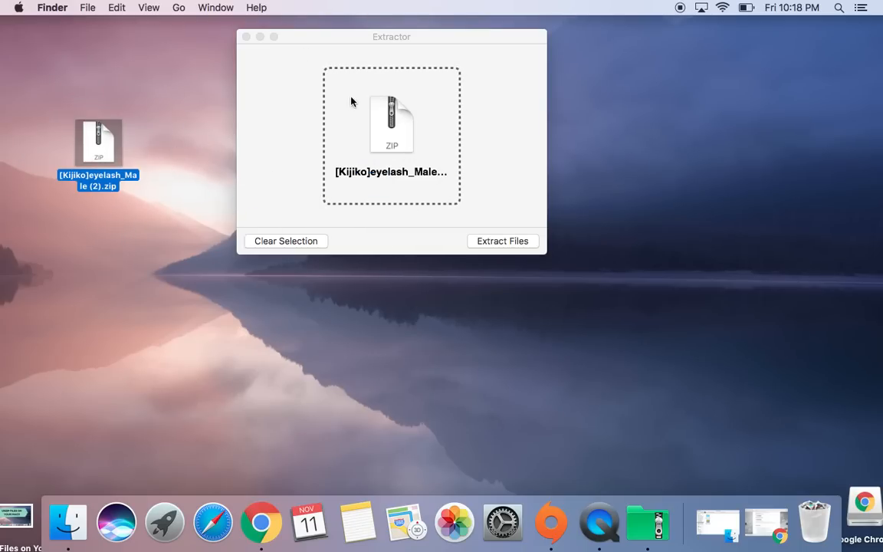
pyautogui.moveTo(361, 98)
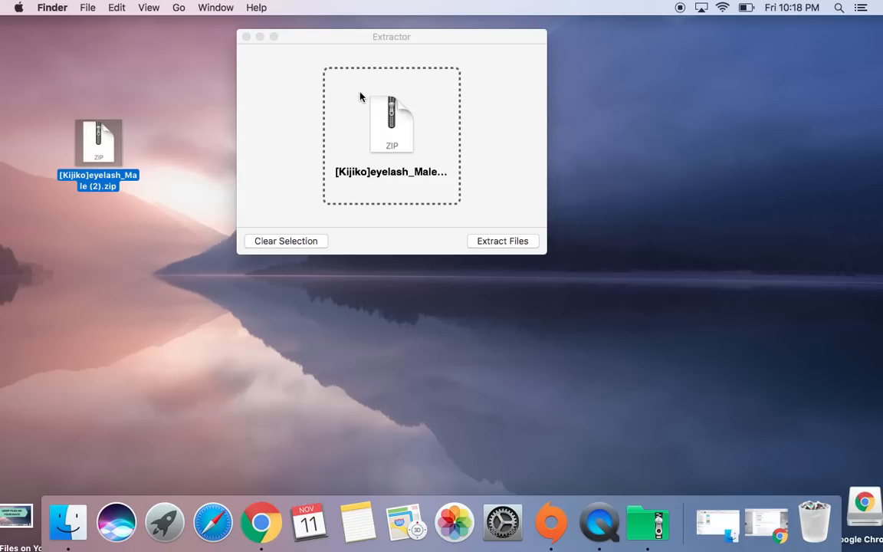
pyautogui.moveTo(418, 130)
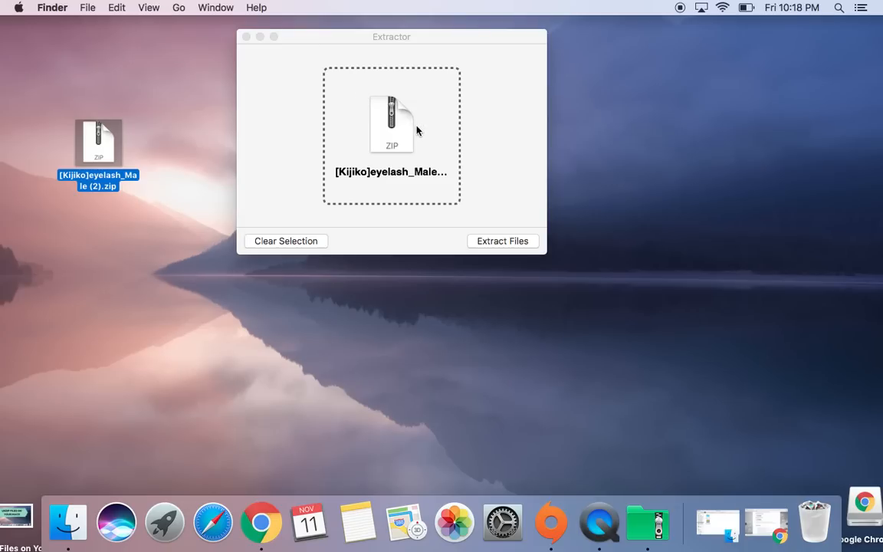
pyautogui.click(503, 240)
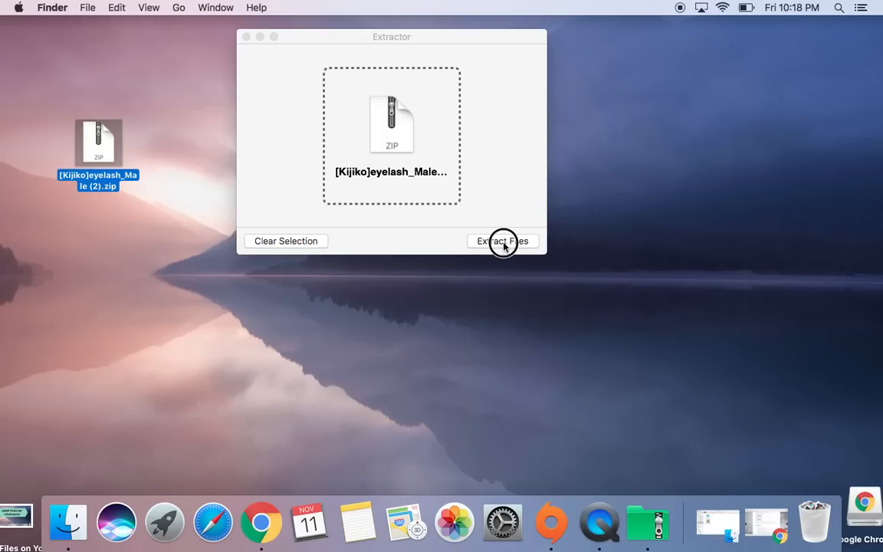
pyautogui.click(502, 241)
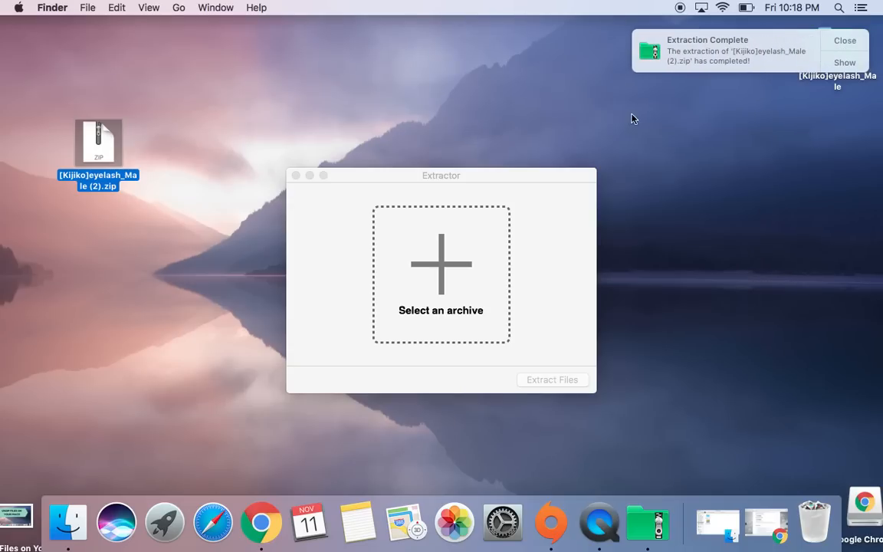
pyautogui.moveTo(770, 63)
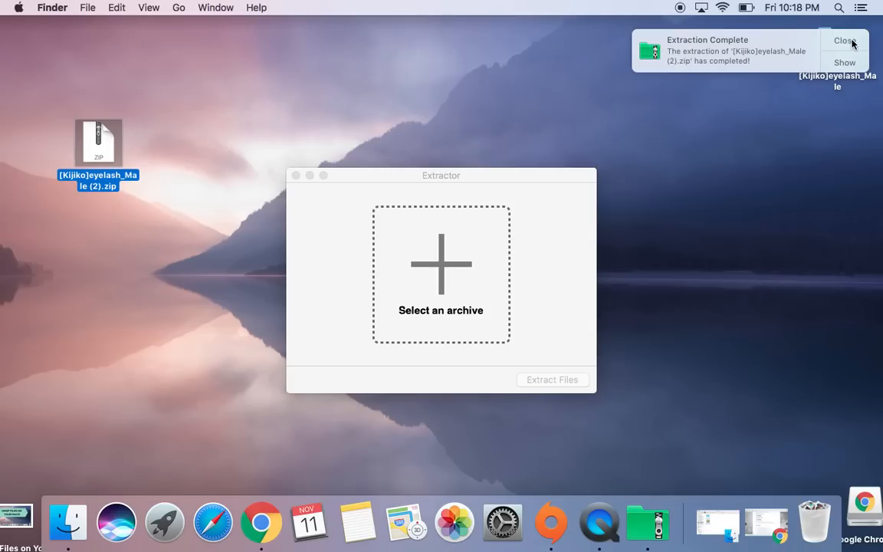
pyautogui.click(843, 40)
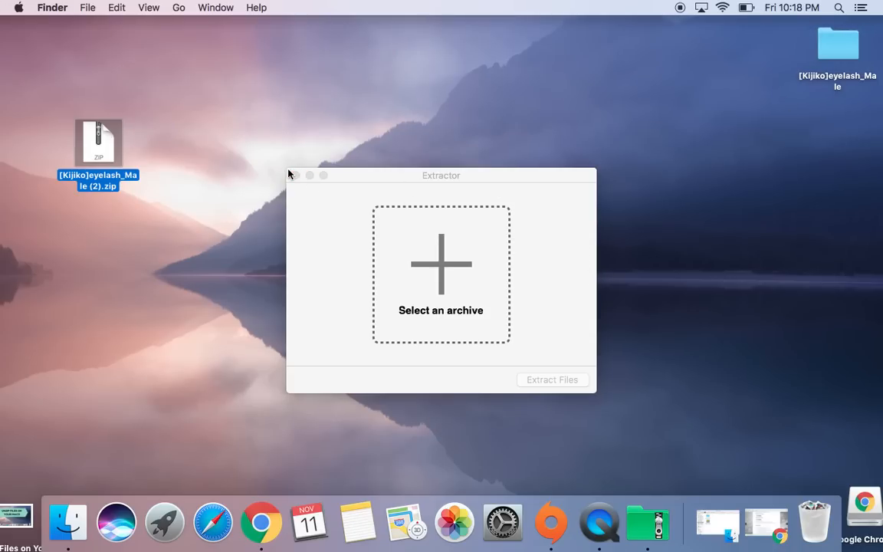
# Step: Close Extractor, open the extracted eyelash_Male folder, and select its package file
pyautogui.click(309, 175)
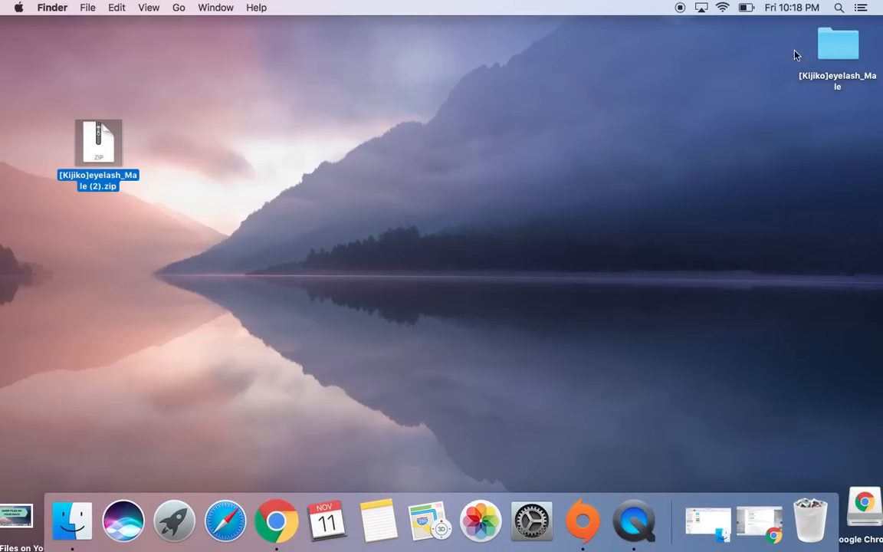
pyautogui.moveTo(842, 66)
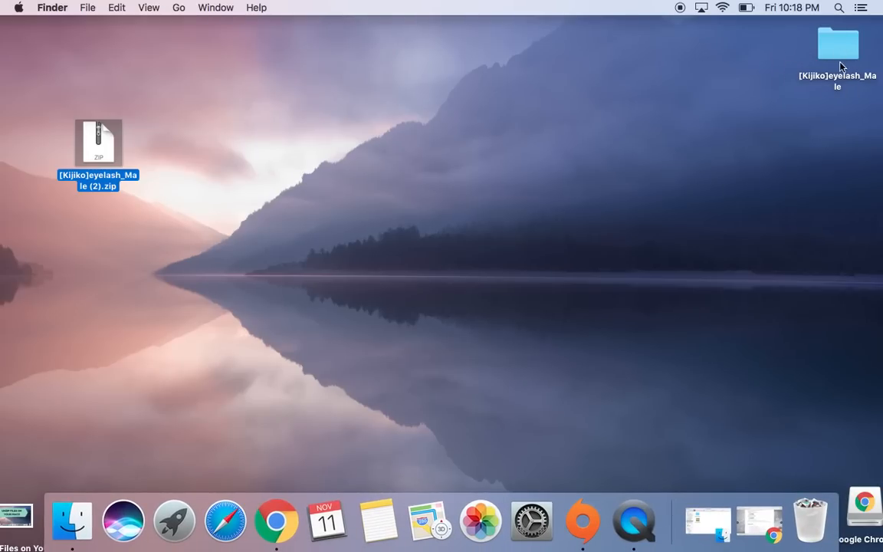
pyautogui.doubleClick(837, 44)
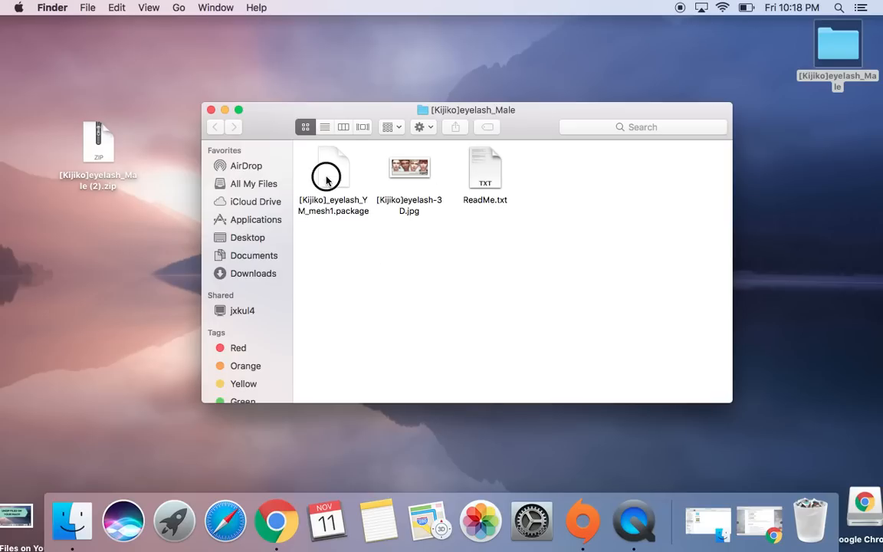
pyautogui.click(333, 169)
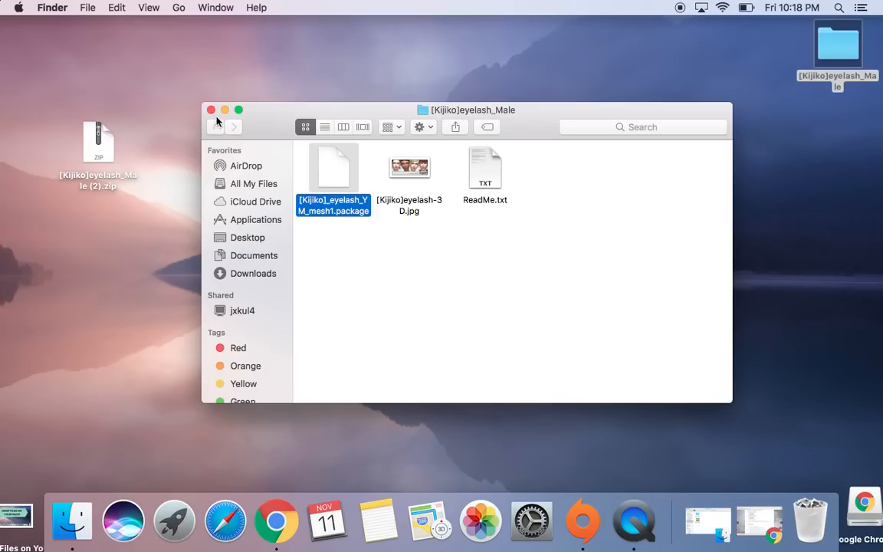
pyautogui.moveTo(492, 181)
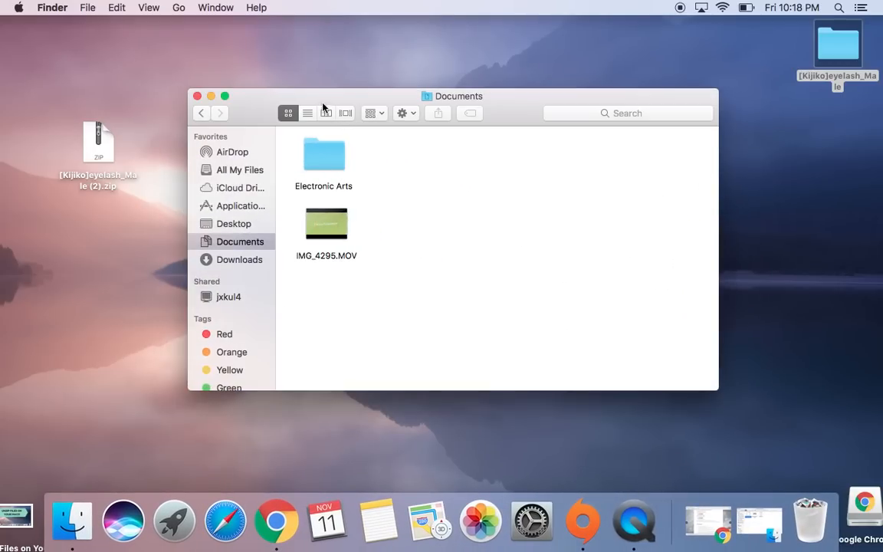
pyautogui.moveTo(122, 521)
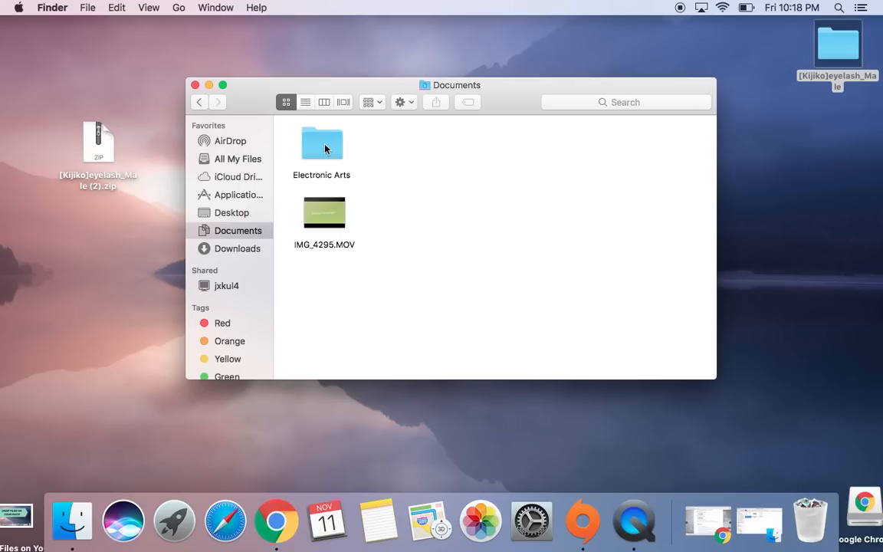
# Step: Open Electronic Arts > The Sims 4 > Mods, then close the eyelash folder window
pyautogui.doubleClick(321, 144)
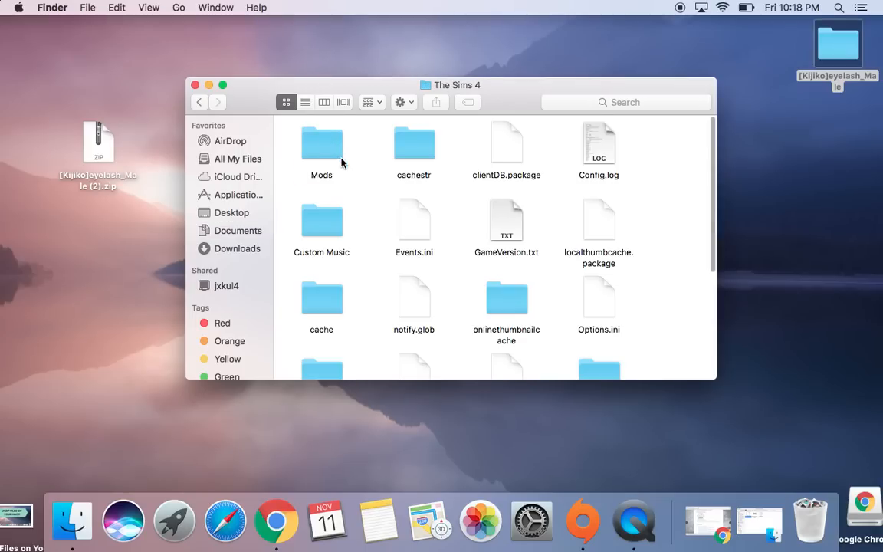
pyautogui.doubleClick(321, 144)
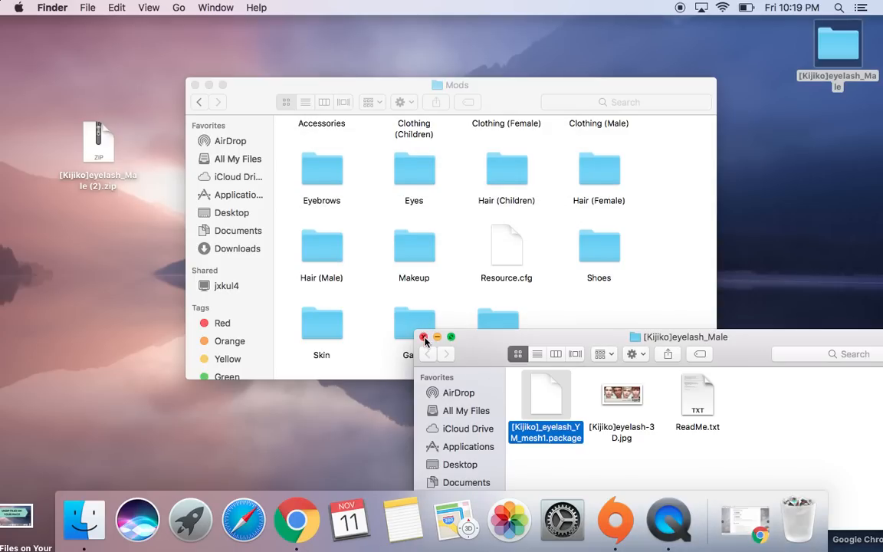
pyautogui.click(424, 337)
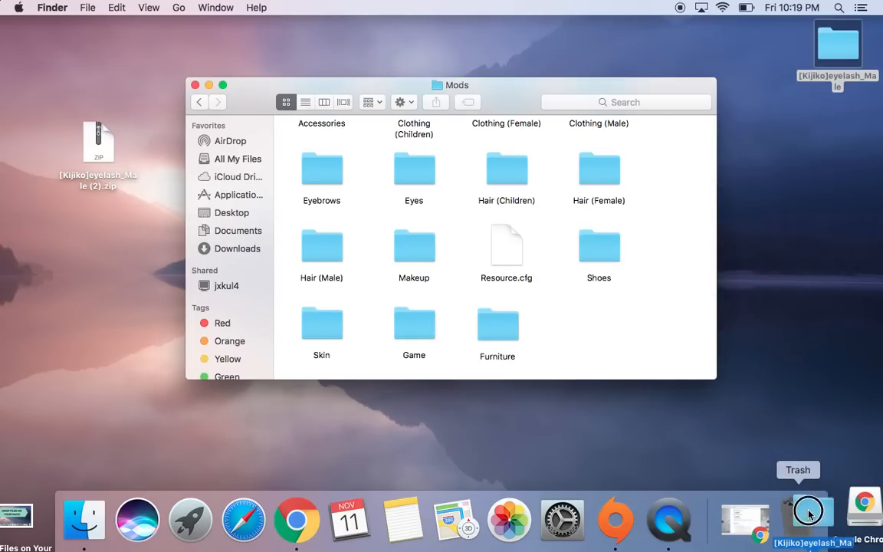